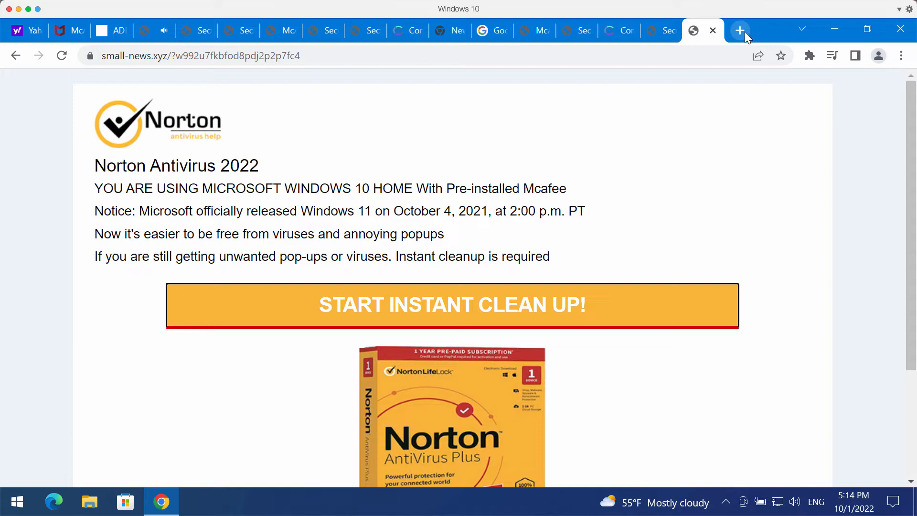
Step: Leave Chrome's scam Norton tabs and return to the Windows desktop
left_click(739, 30)
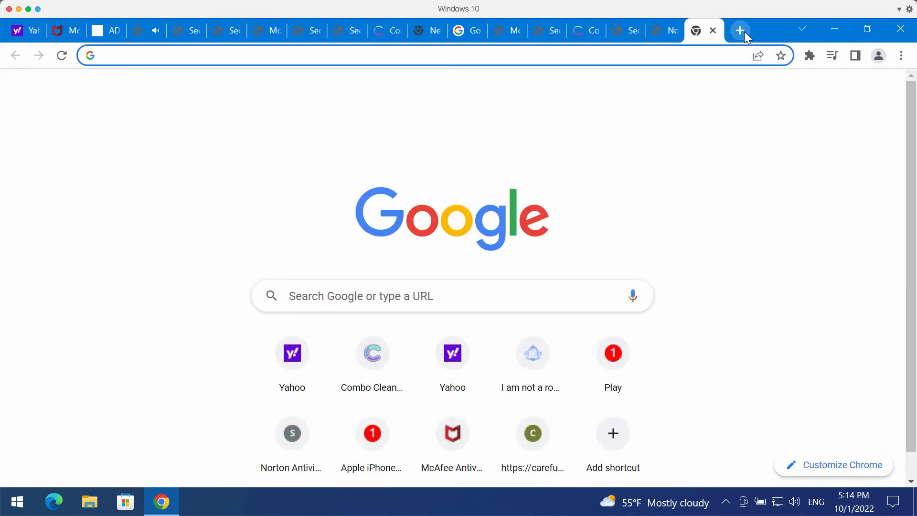
left_click(372, 352)
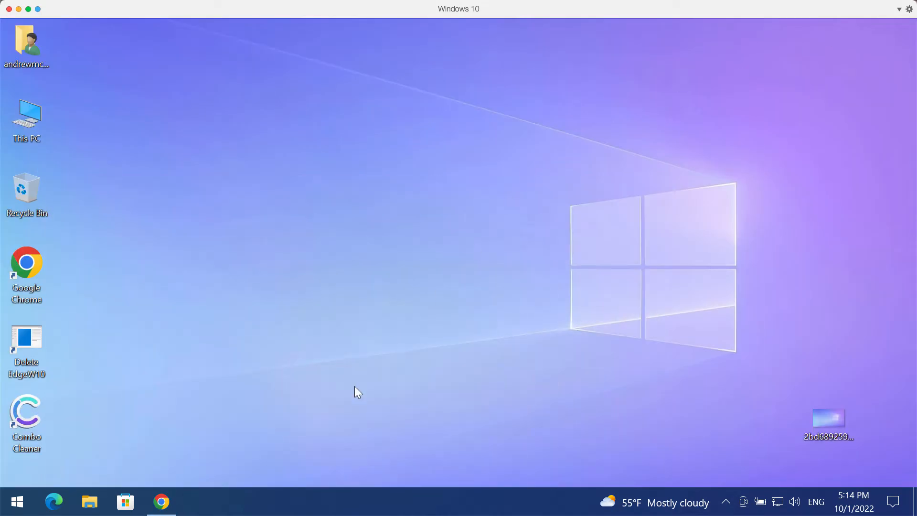
Step: Launch Combo Cleaner from the desktop, start a Quick Scan and view its progress
double_click(27, 408)
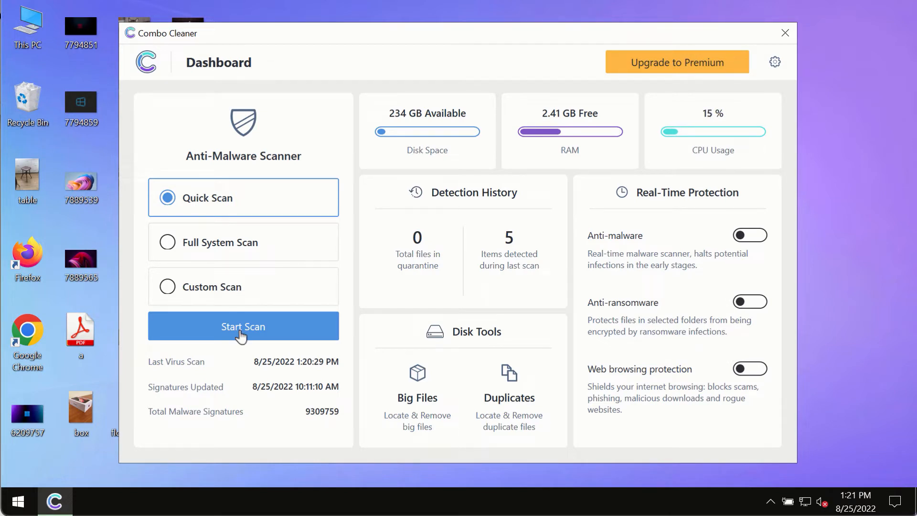
left_click(243, 327)
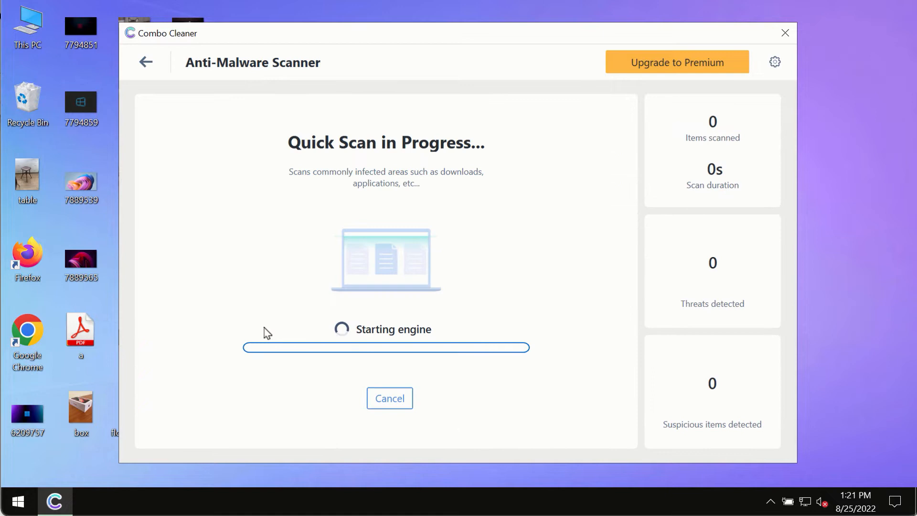
mouse_move(234, 207)
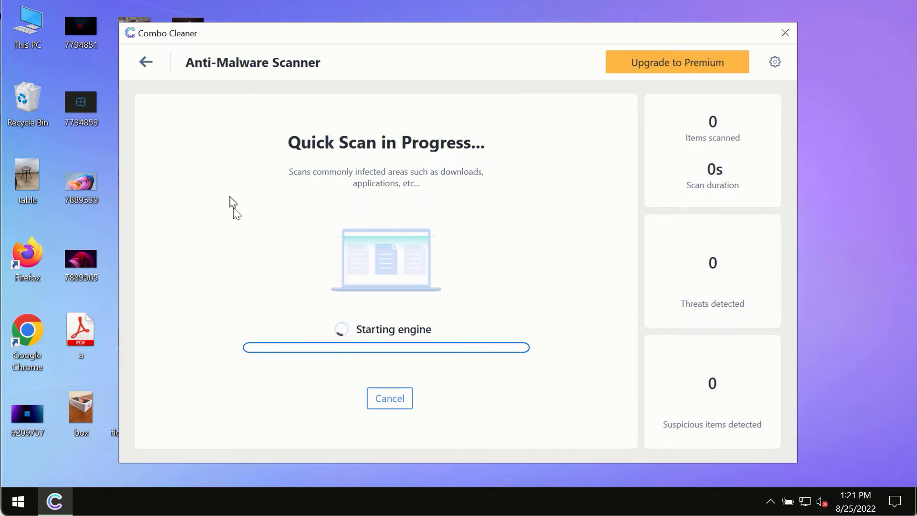
left_click(145, 62)
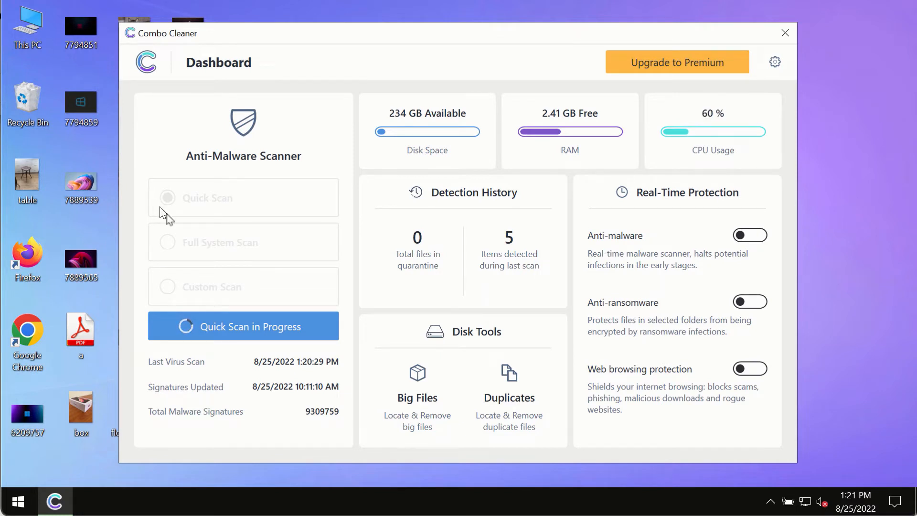
mouse_move(300, 366)
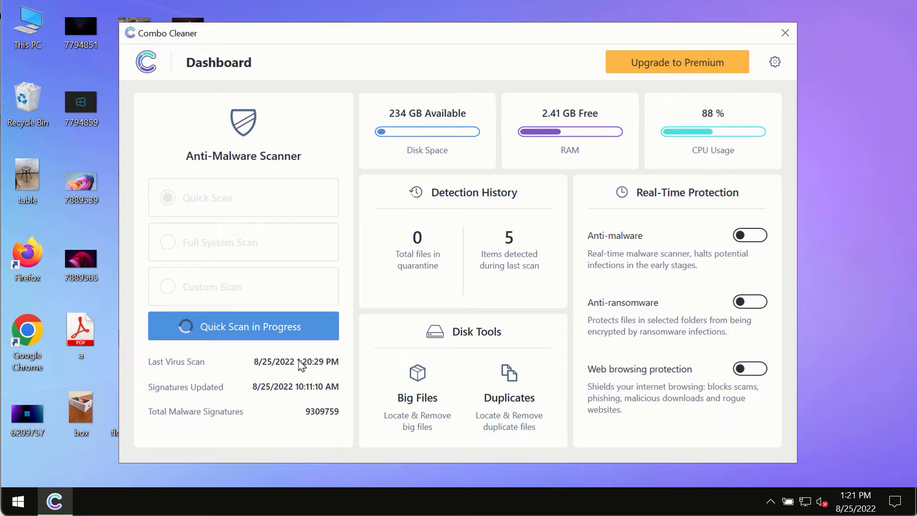
left_click(242, 326)
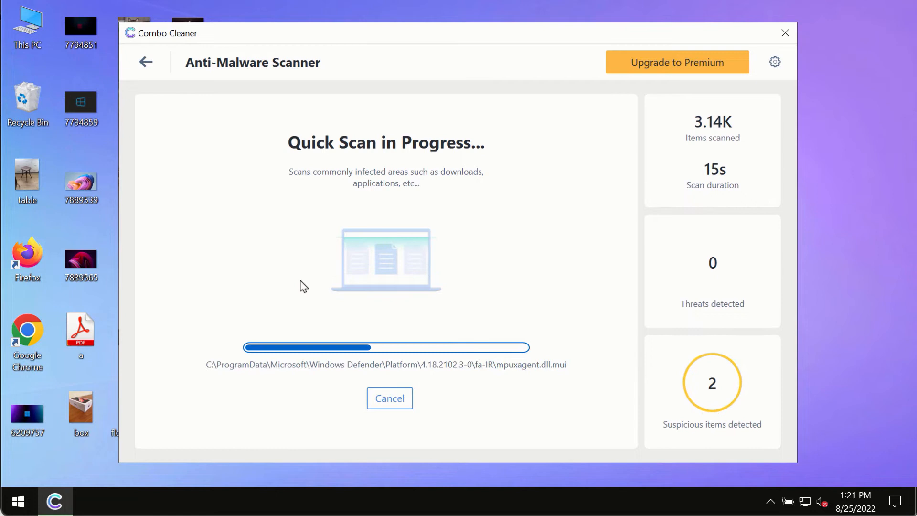
mouse_move(359, 238)
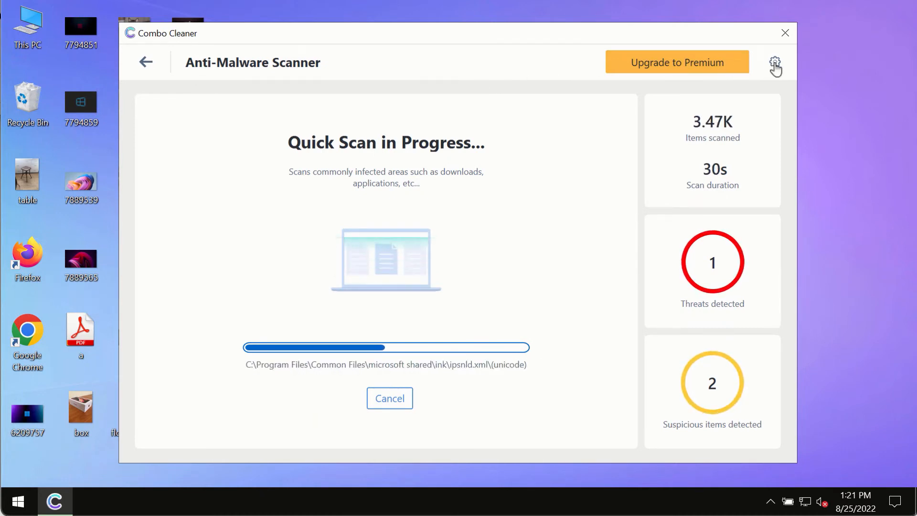
Step: View the Anti-Ransomware settings page with no protected folders or trusted programs
left_click(775, 62)
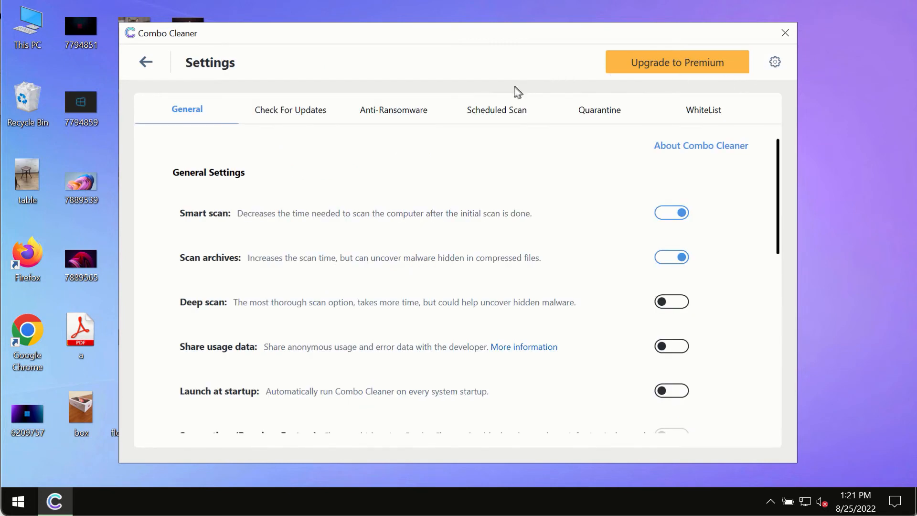
mouse_move(471, 40)
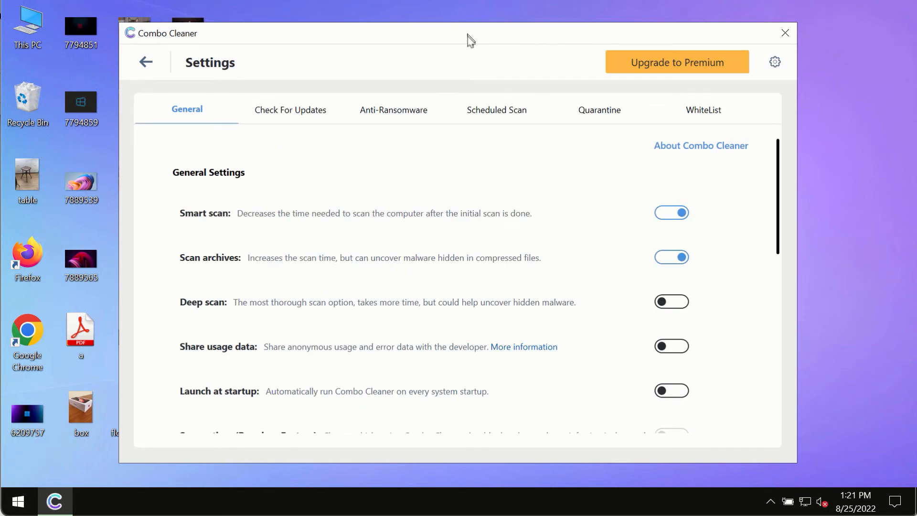
left_click(394, 109)
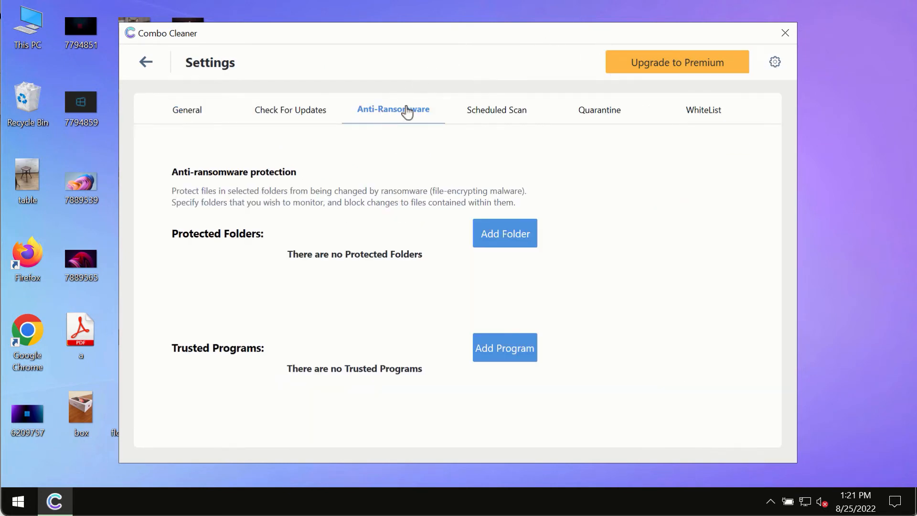
mouse_move(324, 186)
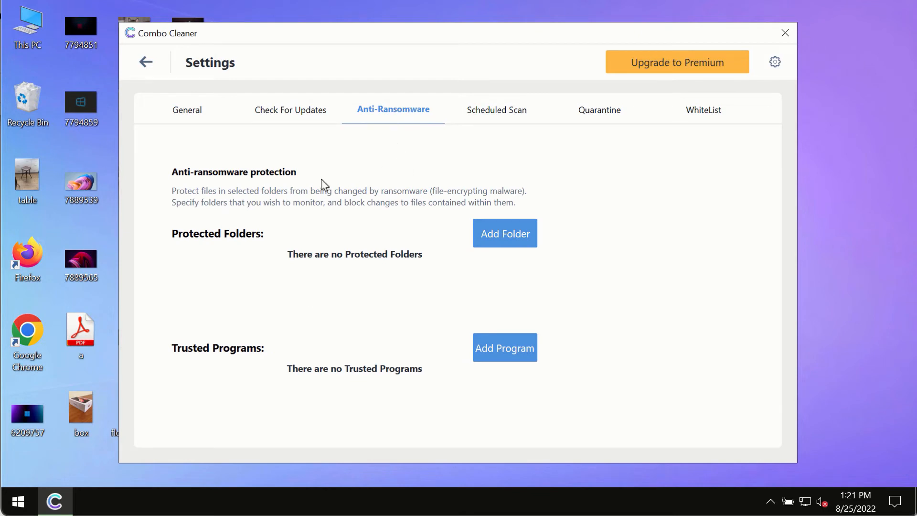
mouse_move(505, 240)
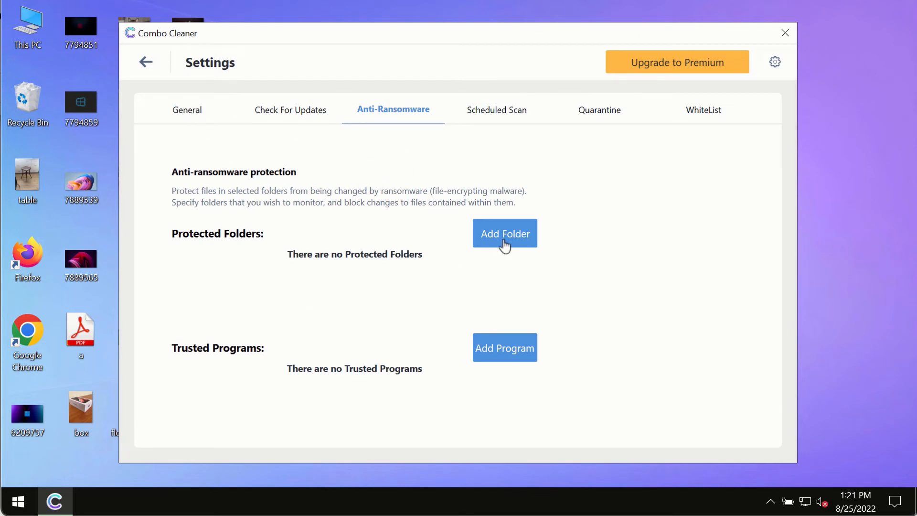
mouse_move(372, 204)
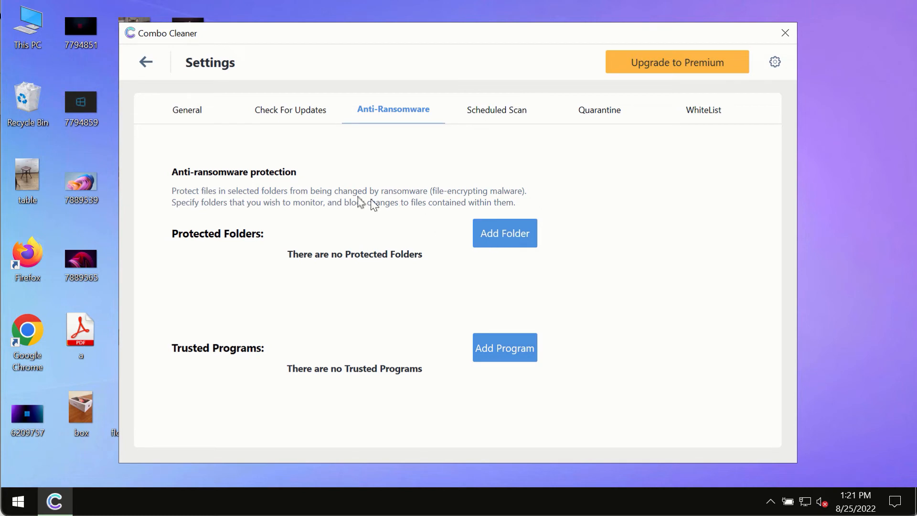
mouse_move(147, 63)
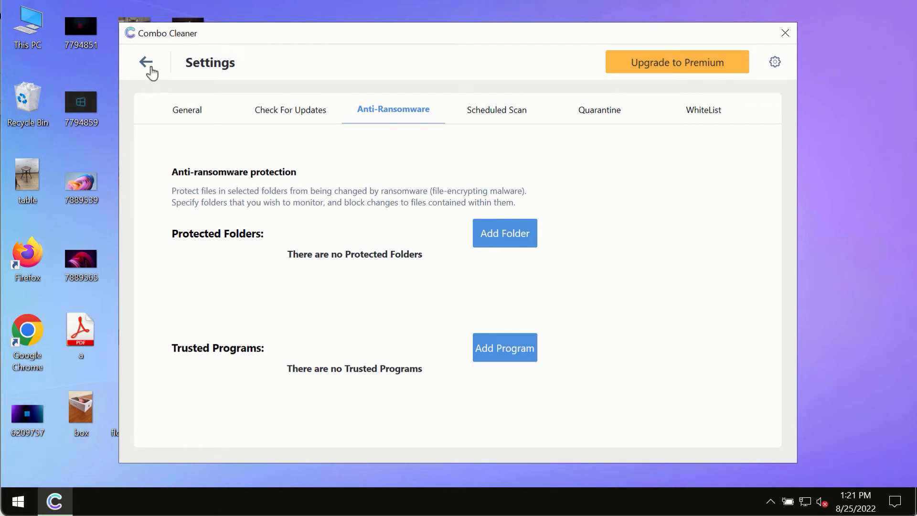
mouse_move(150, 70)
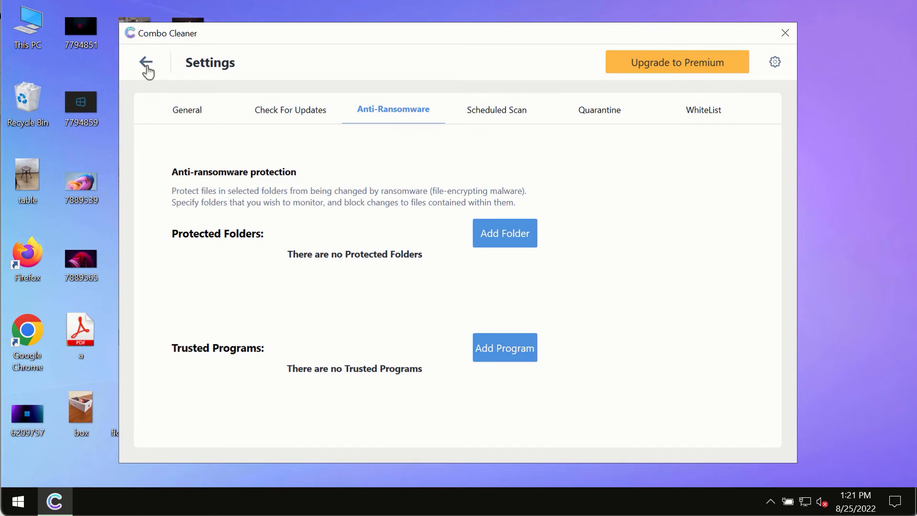
Step: Return from Settings to the Anti-Malware Scanner progress showing 4 threats
left_click(145, 62)
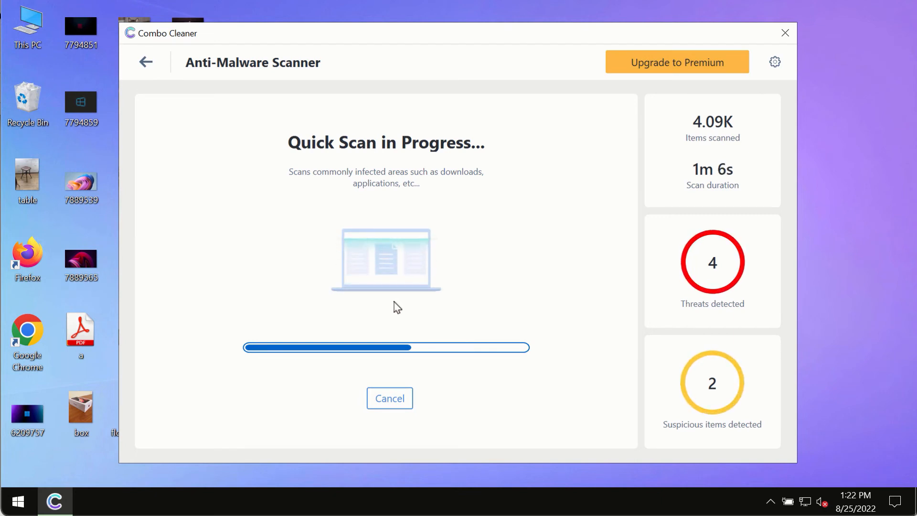
mouse_move(579, 164)
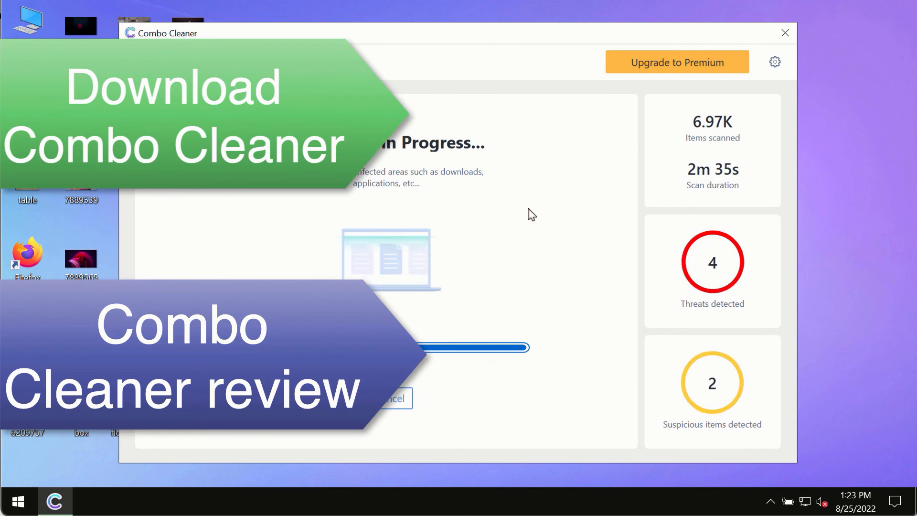
mouse_move(571, 190)
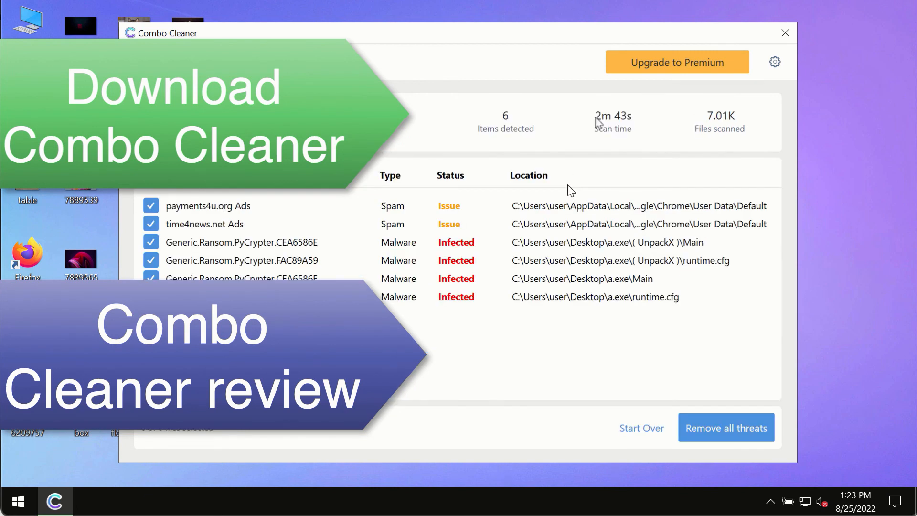
mouse_move(571, 190)
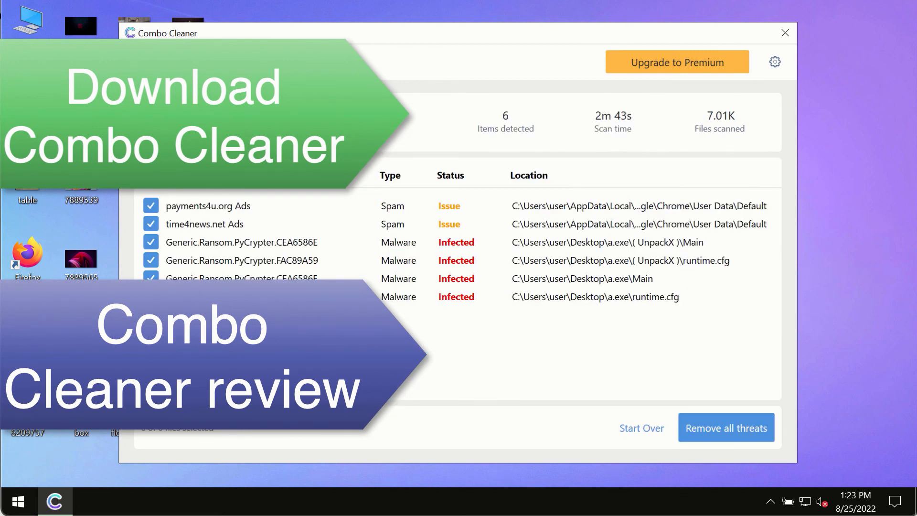